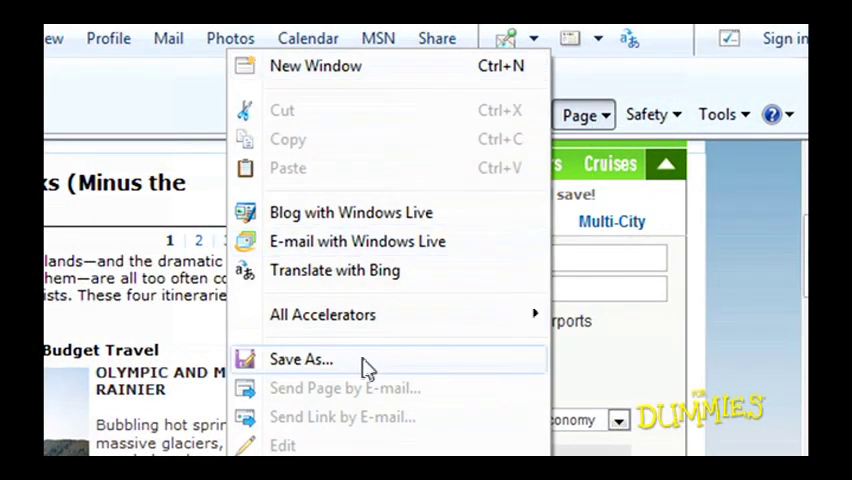
- Start saving the National Parks article to disk via Save As
left_click(300, 360)
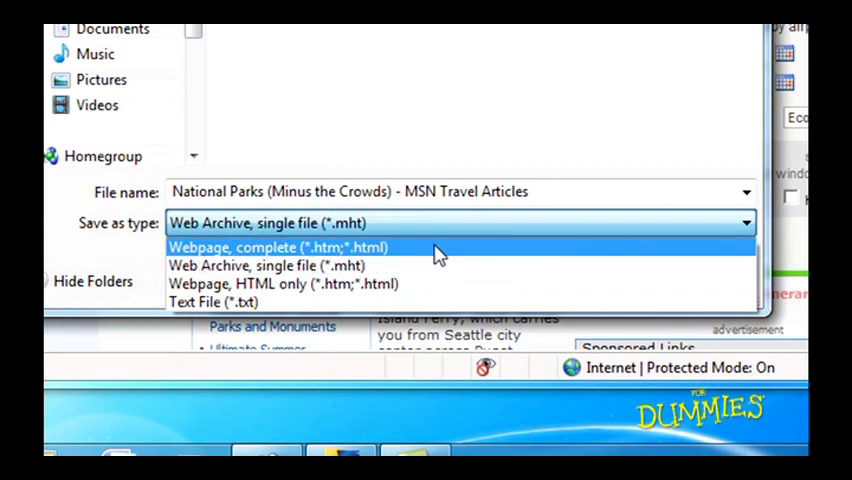
mouse_move(430, 284)
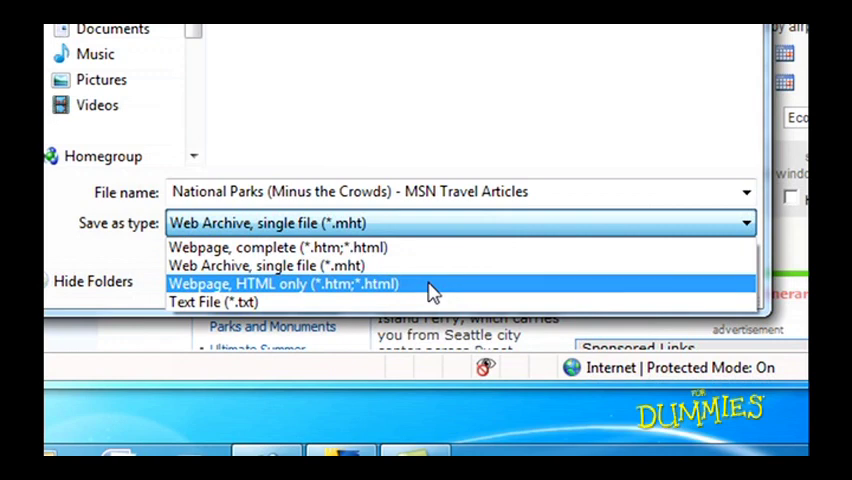
mouse_move(430, 302)
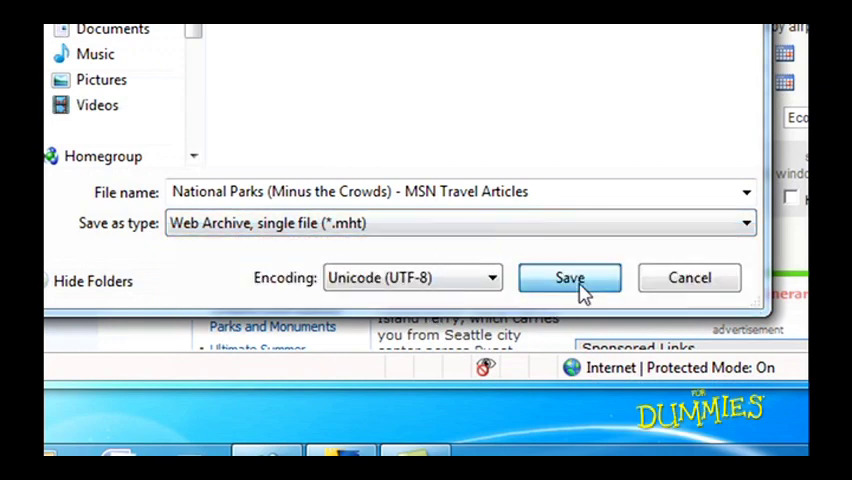
- Save the page as a .mht web archive, close the browser and reopen the archive from the desktop
left_click(568, 276)
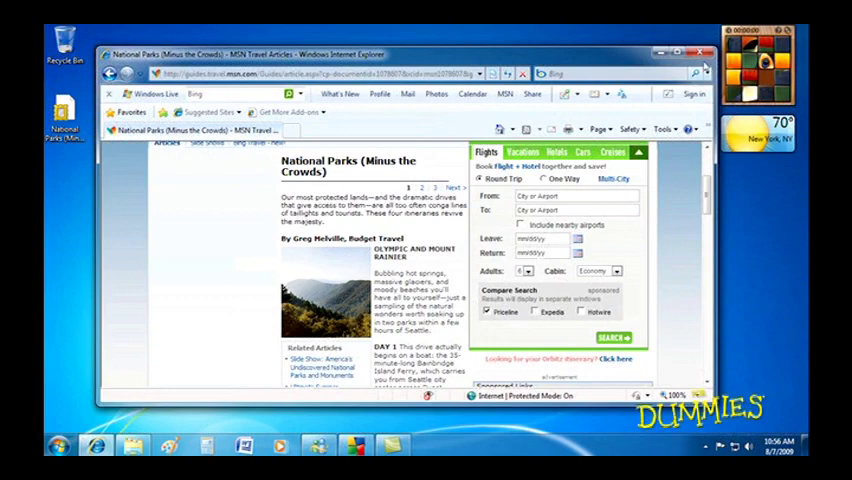
left_click(708, 52)
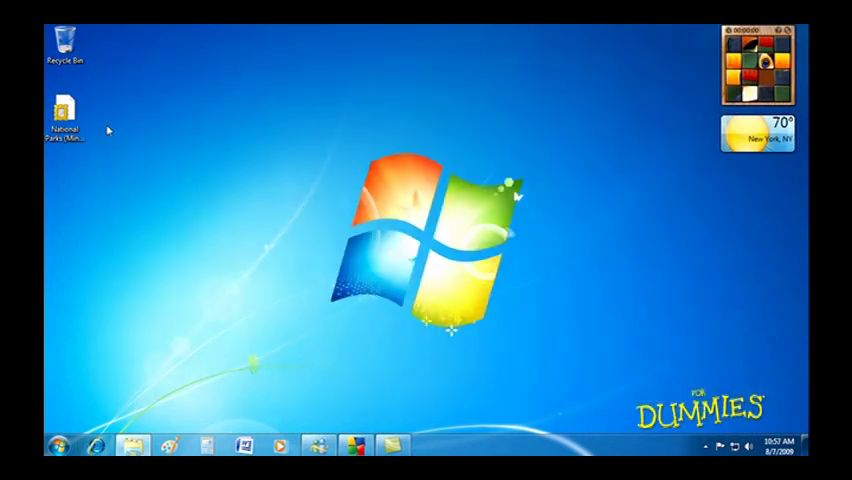
double_click(64, 112)
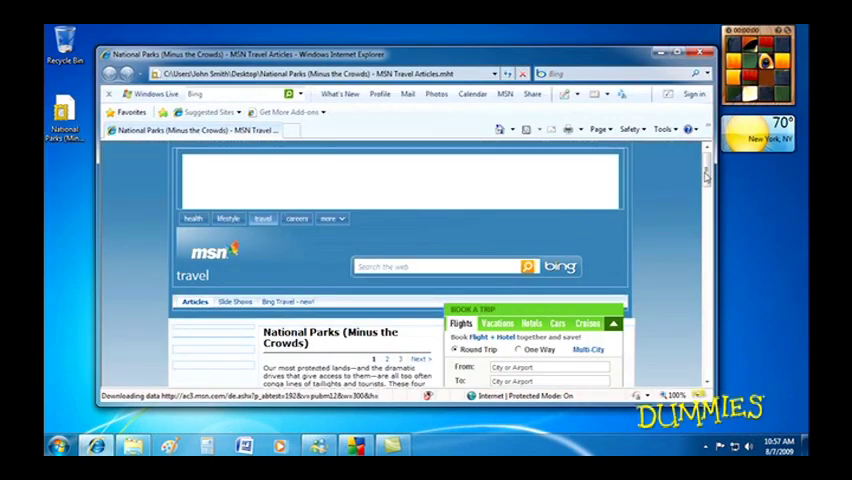
scroll("down", 3)
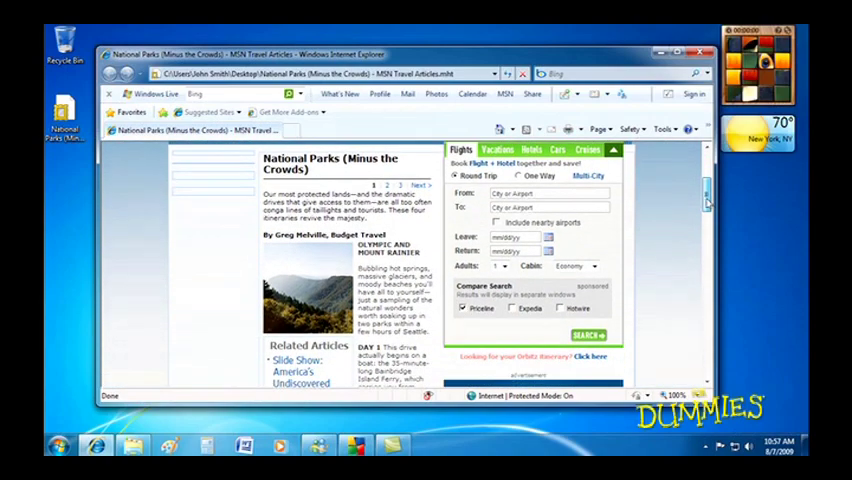
- Copy the selected Olympic and Mount Rainier paragraph and launch WordPad from the Start menu
scroll("down", 3)
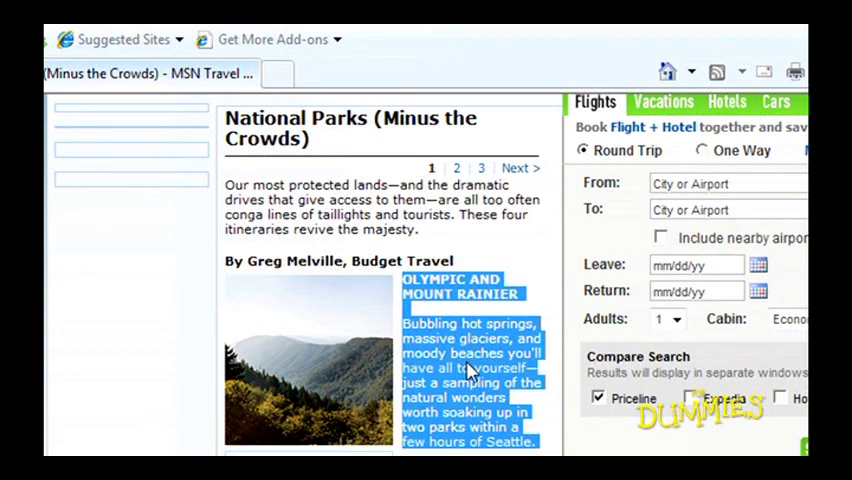
right_click(470, 370)
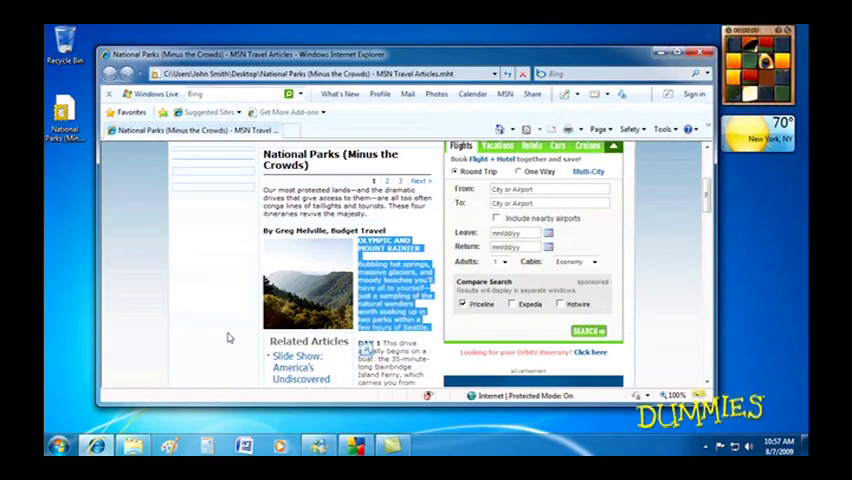
left_click(56, 444)
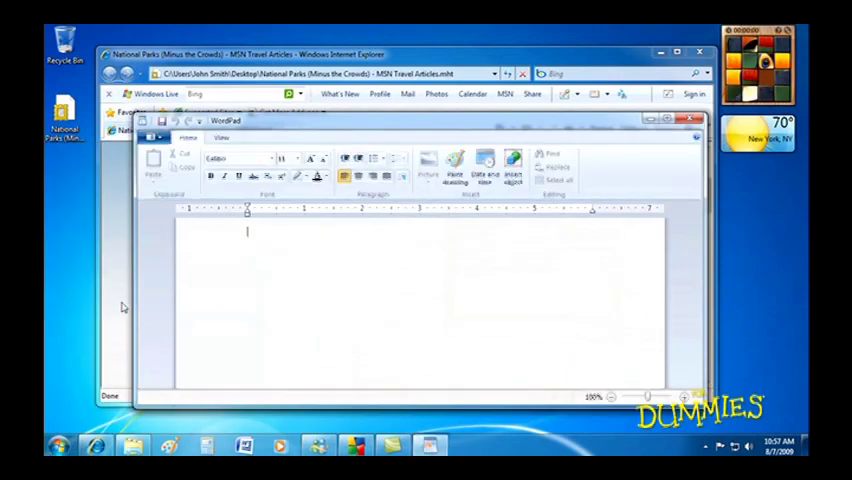
- Paste the copied text into WordPad and save the document as Vacation Spot
left_click(674, 120)
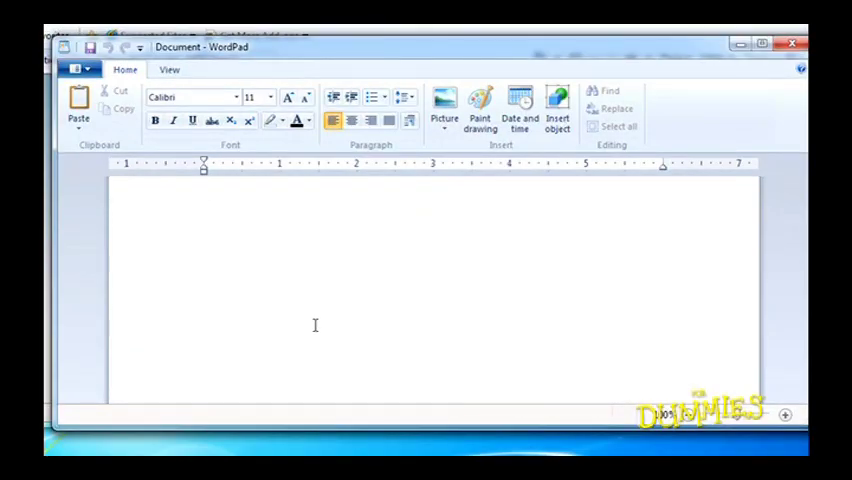
right_click(316, 324)
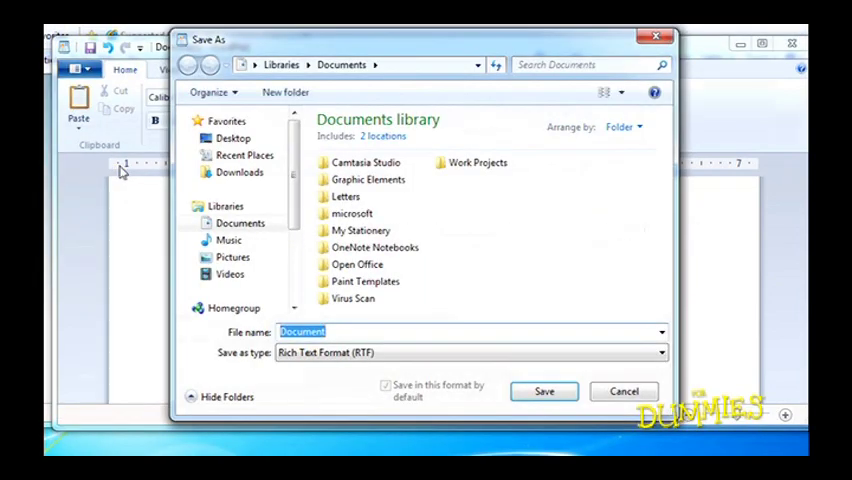
left_click(440, 332)
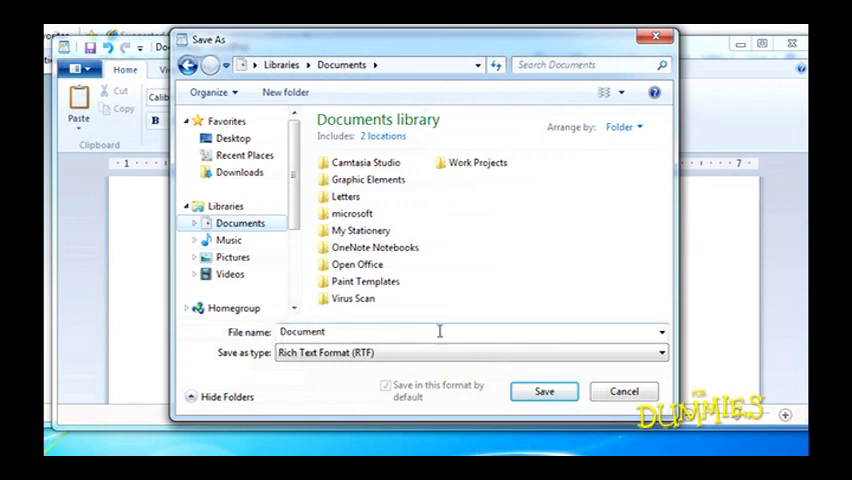
type("Vacation Spot")
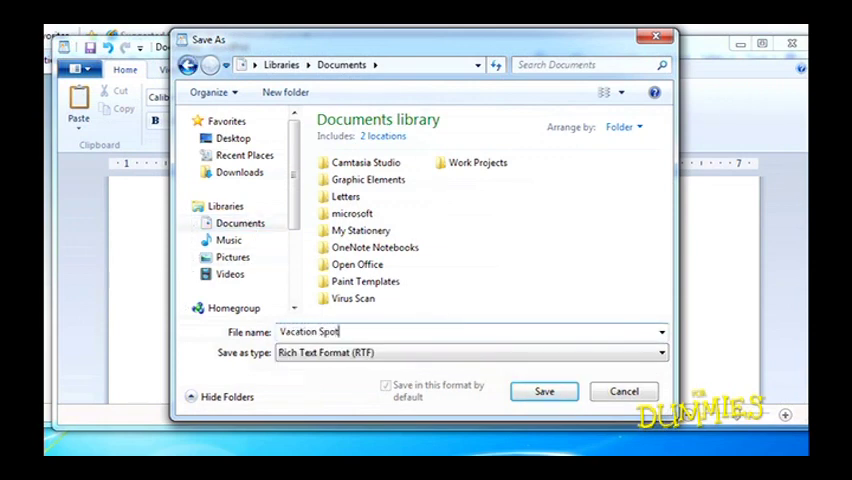
left_click(544, 392)
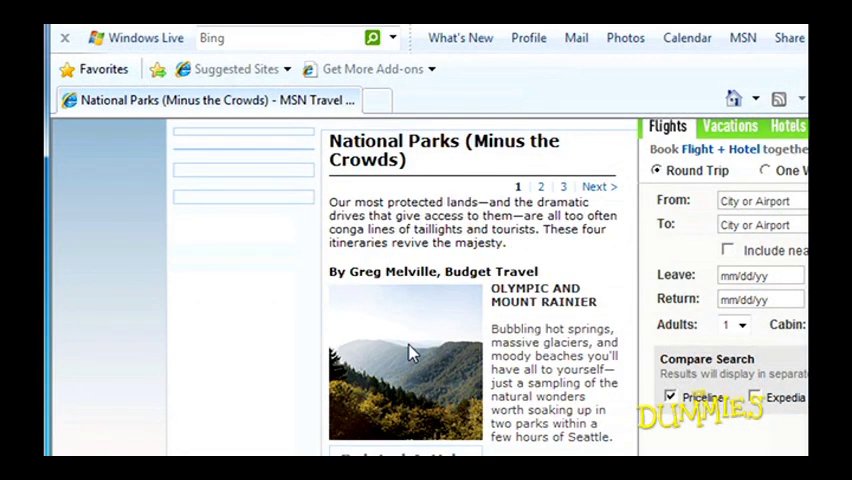
- Save the mountain photo via Save Picture As with a file name starting 'Great'
right_click(404, 360)
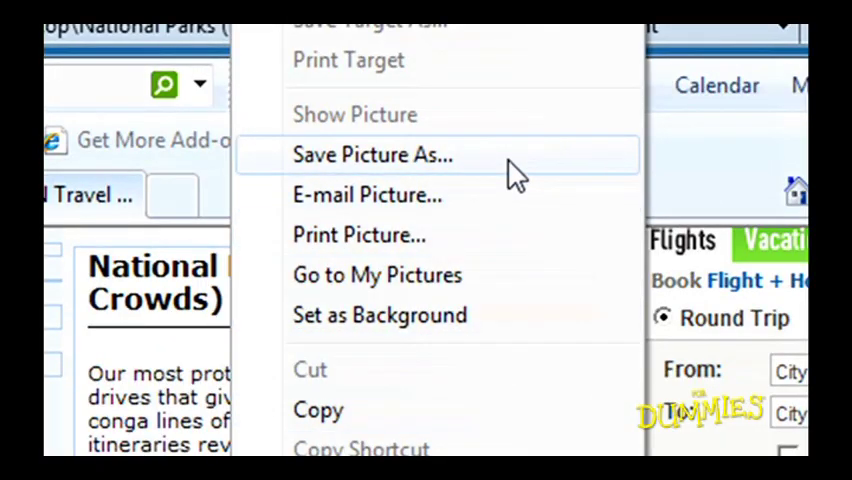
left_click(372, 154)
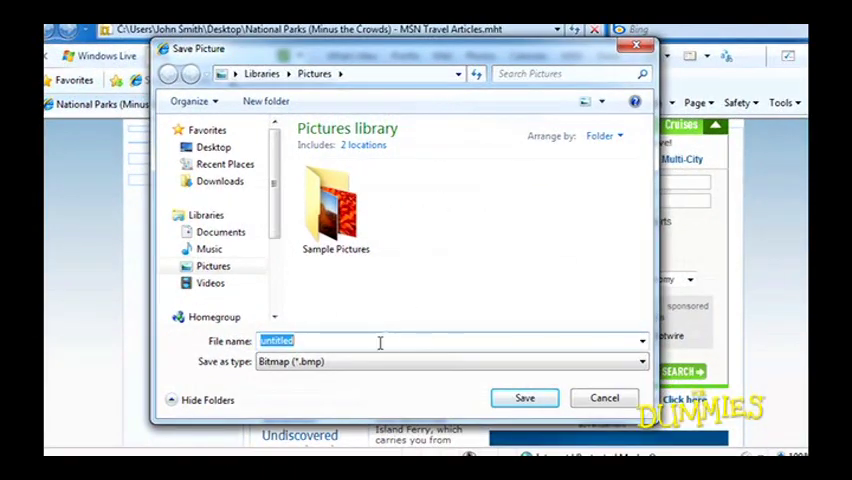
type("Great")
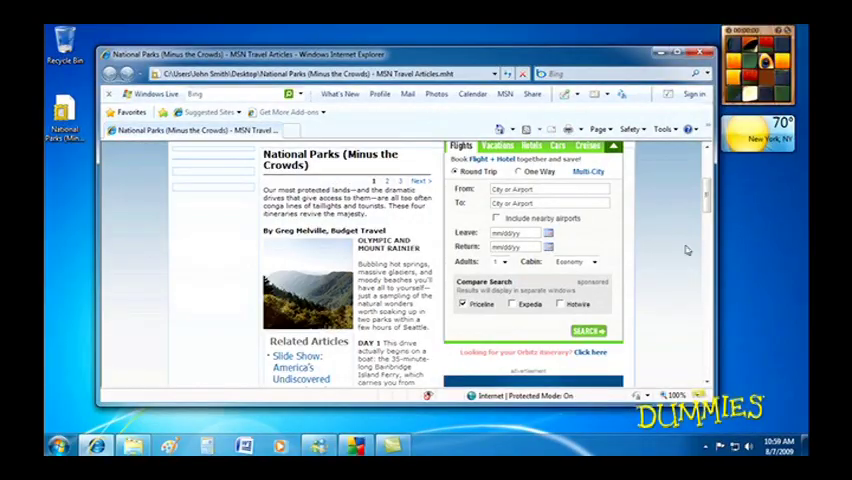
- Save the Slide Show link's target to Downloads as MSNTravelSlideShow and dismiss the download dialog
scroll("down", 3)
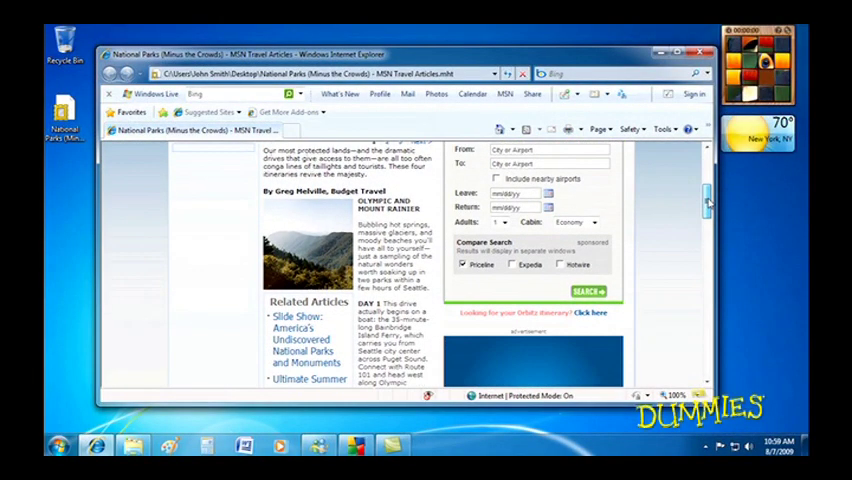
scroll("down", 3)
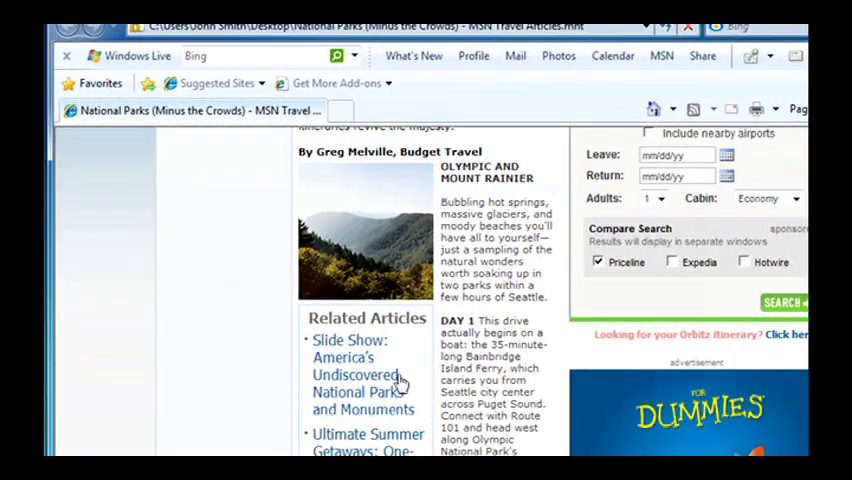
right_click(360, 376)
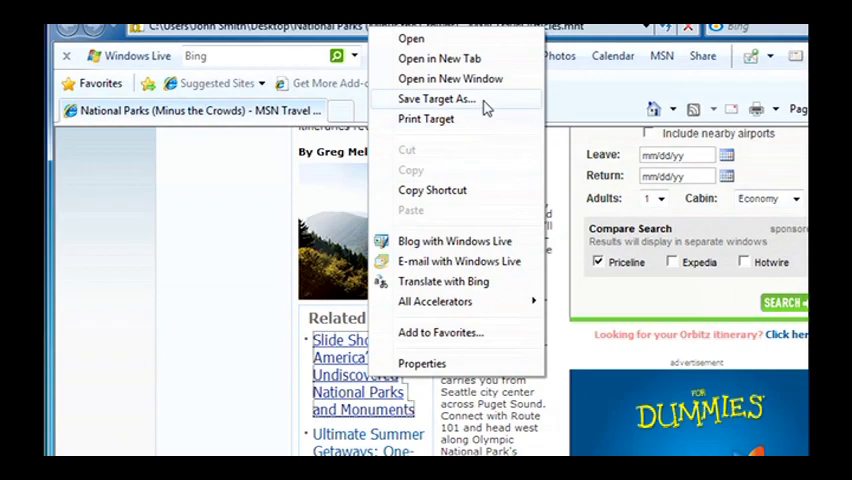
left_click(436, 98)
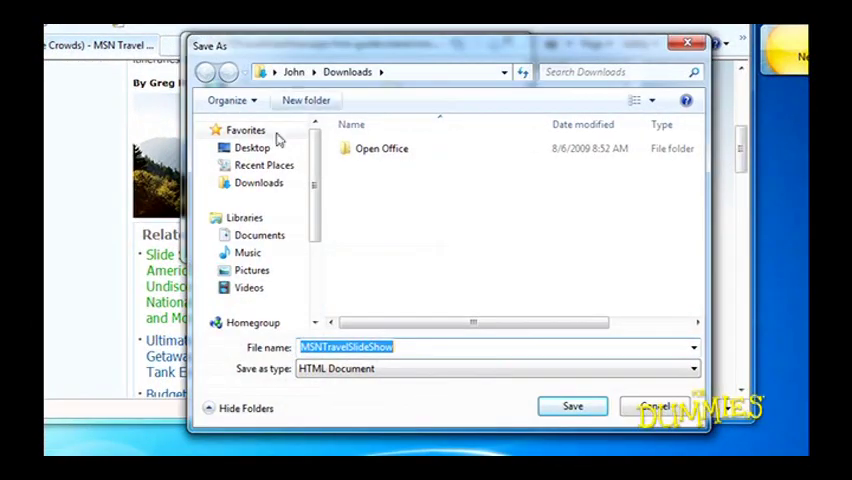
left_click(260, 184)
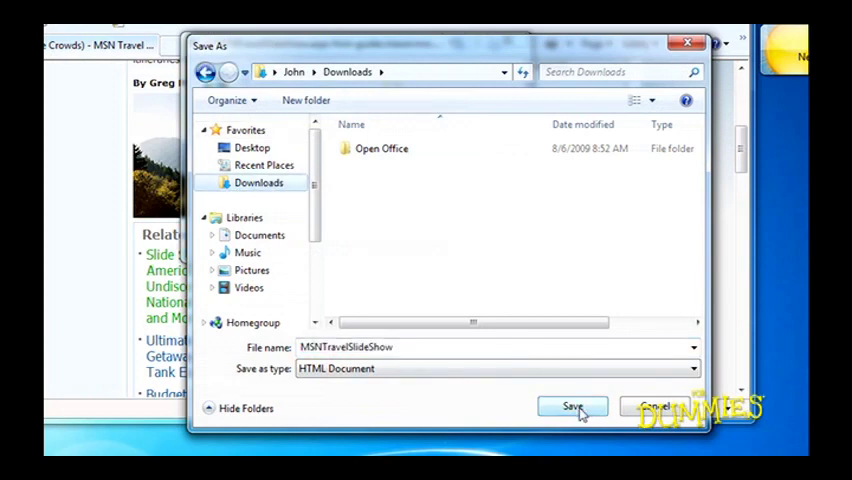
left_click(572, 406)
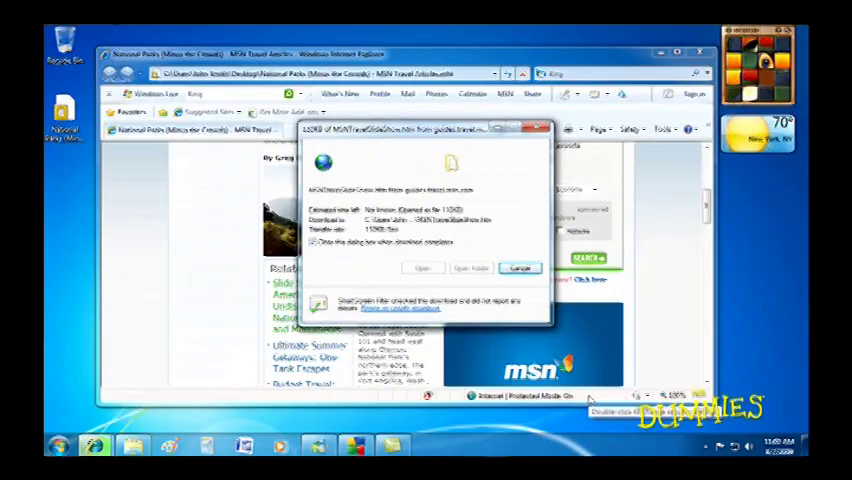
left_click(520, 268)
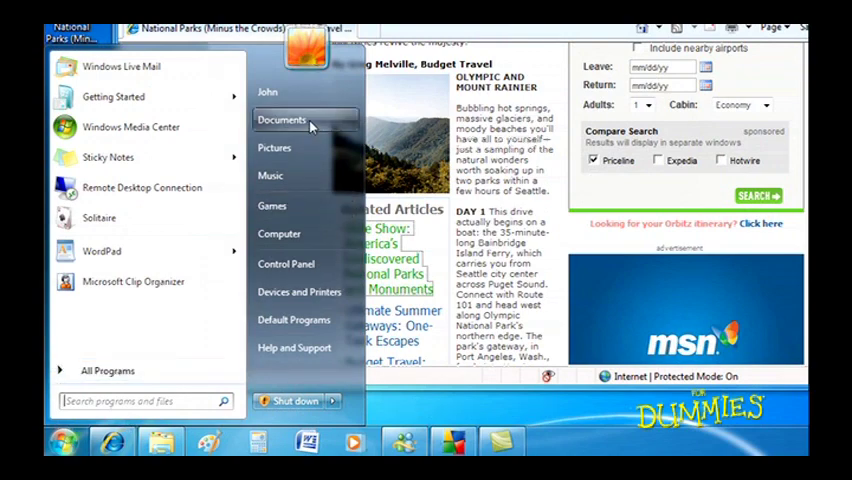
- Browse to the Downloads folder and bring up file options for MSNTravelSlideShow
left_click(280, 120)
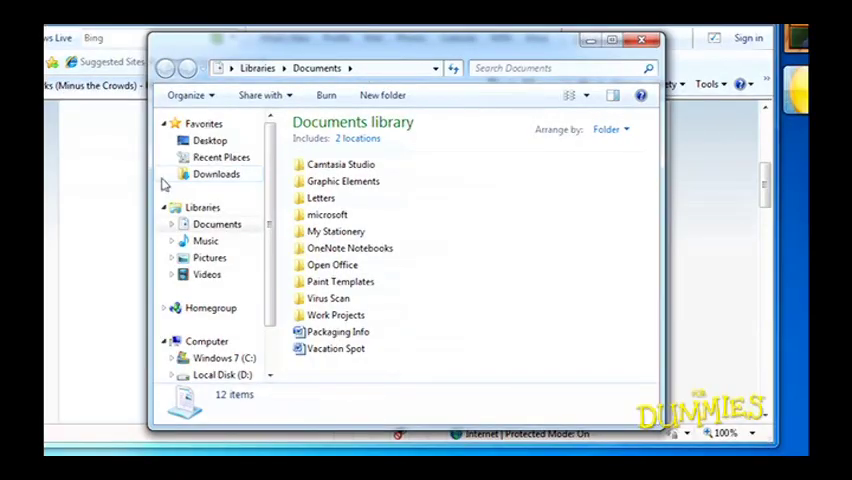
left_click(216, 174)
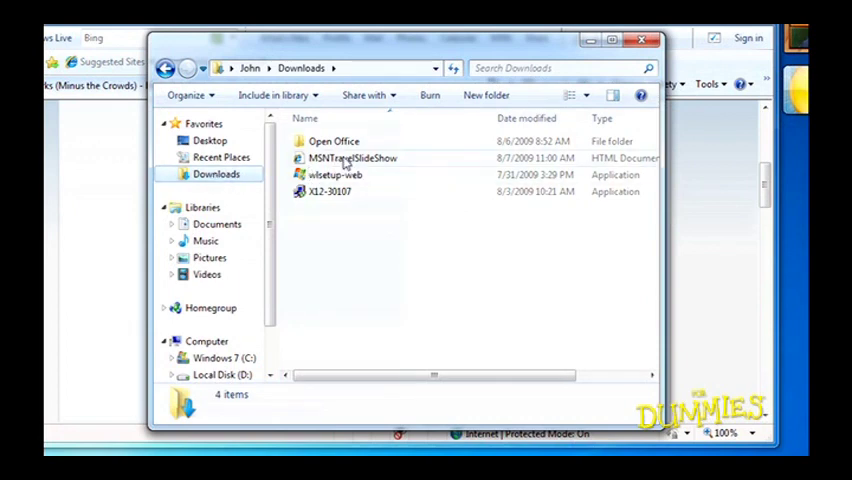
right_click(350, 158)
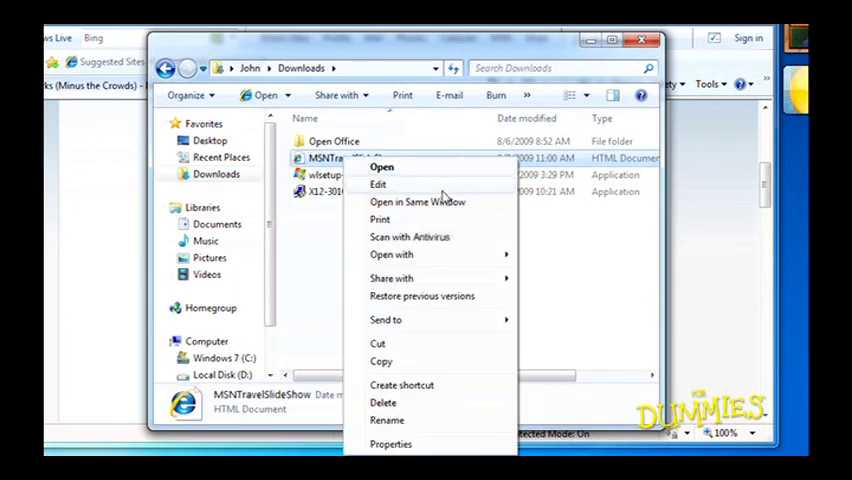
mouse_move(476, 236)
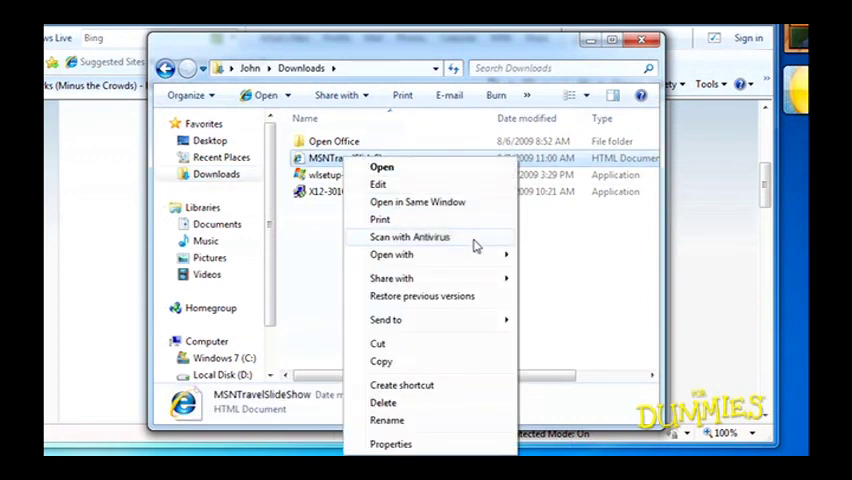